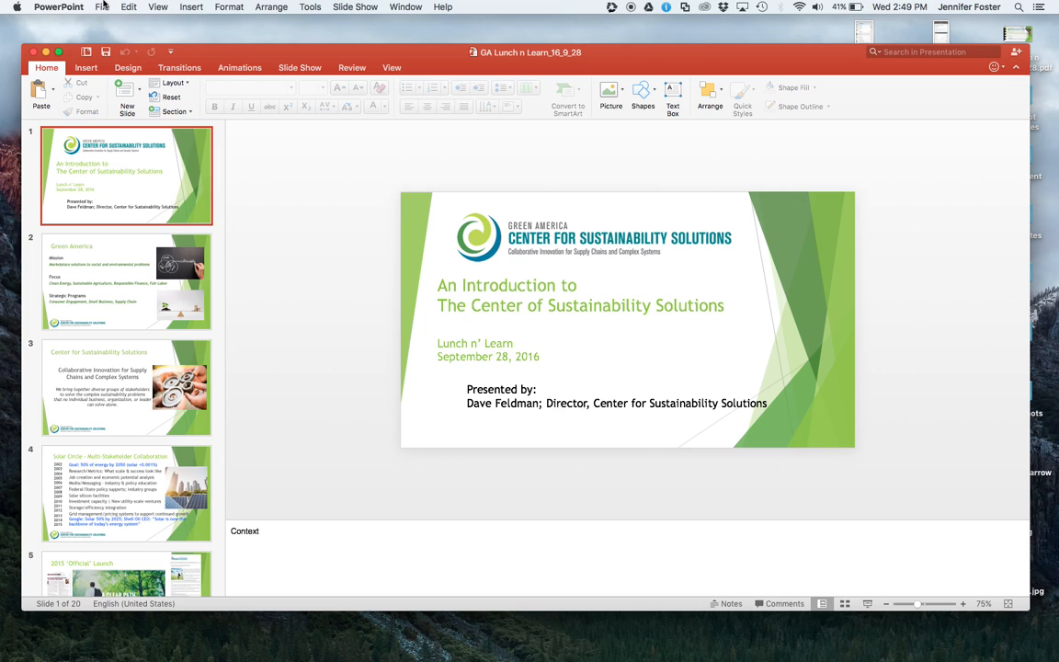
Check the presentation's properties, noting its current size of about 25.6 MB
left_click(103, 7)
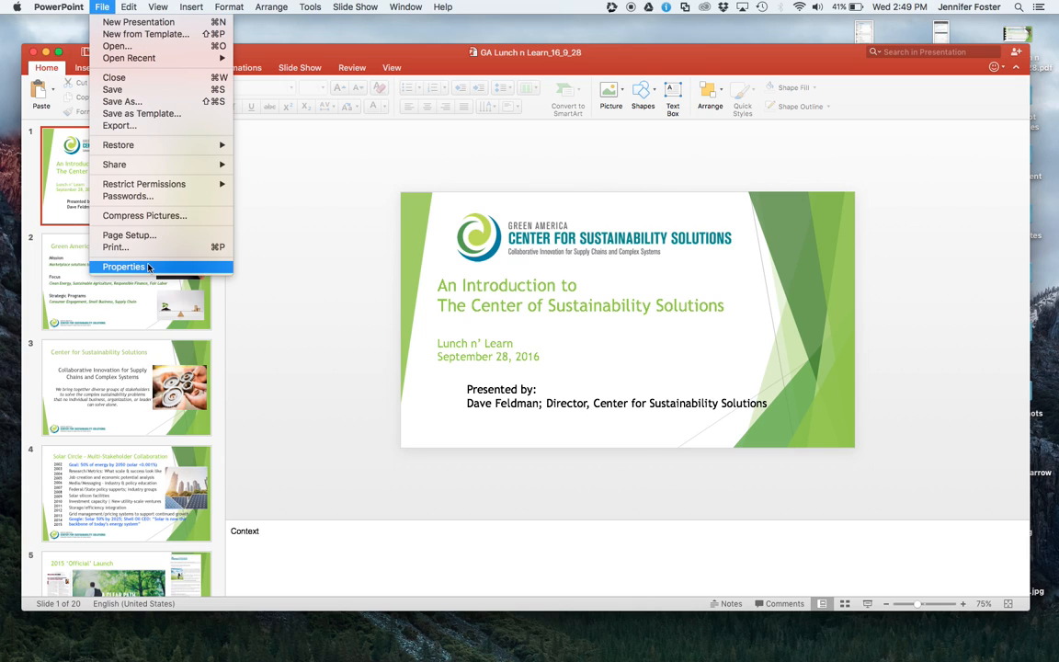
left_click(121, 267)
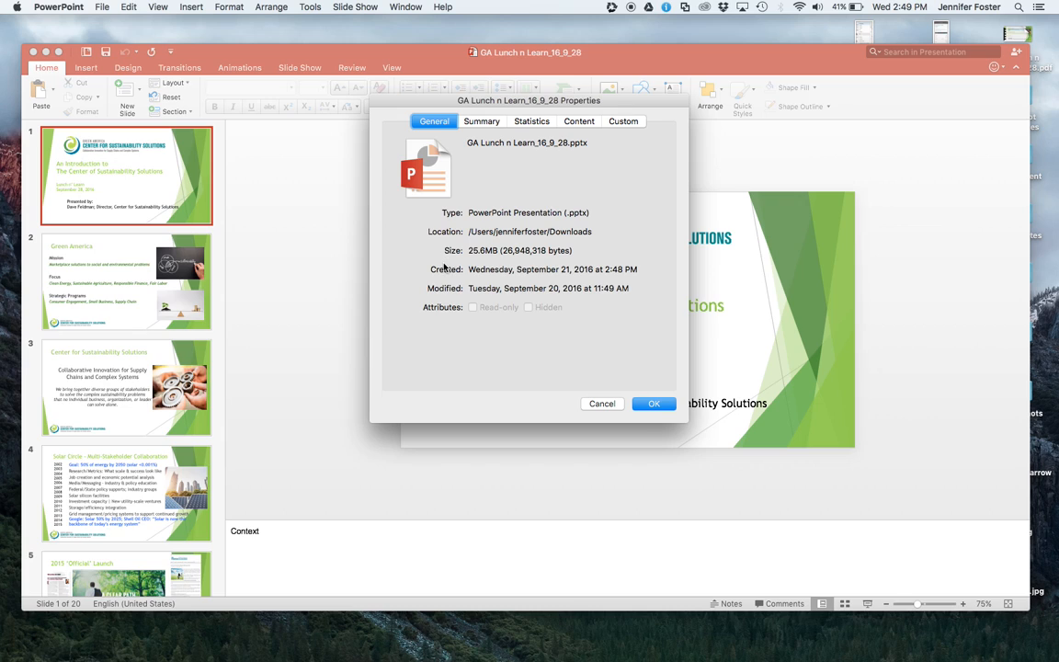
mouse_move(474, 257)
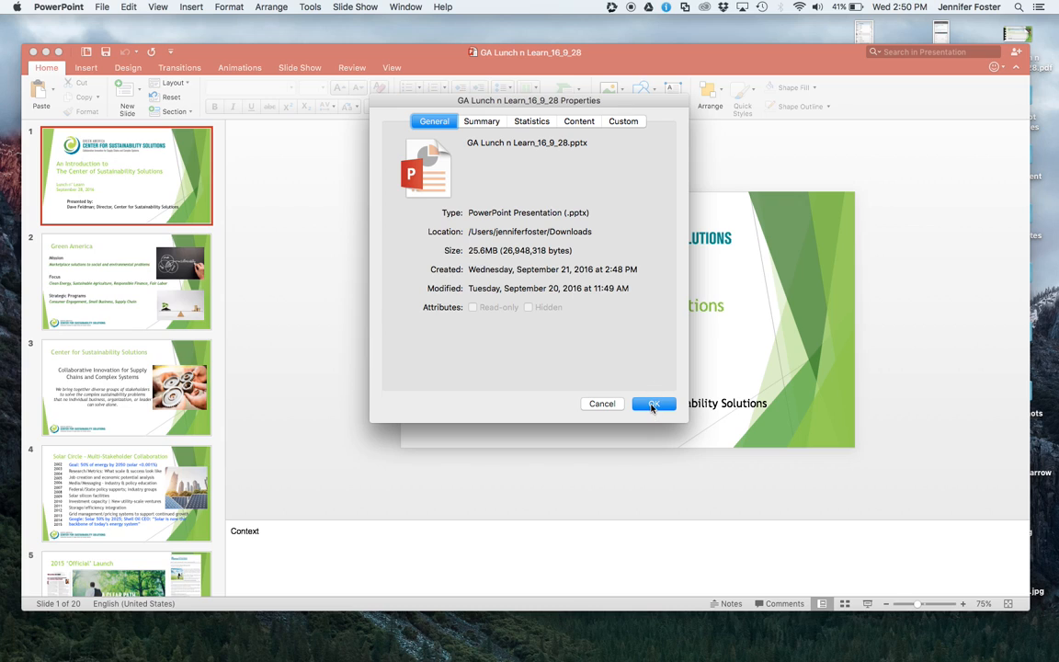
left_click(654, 405)
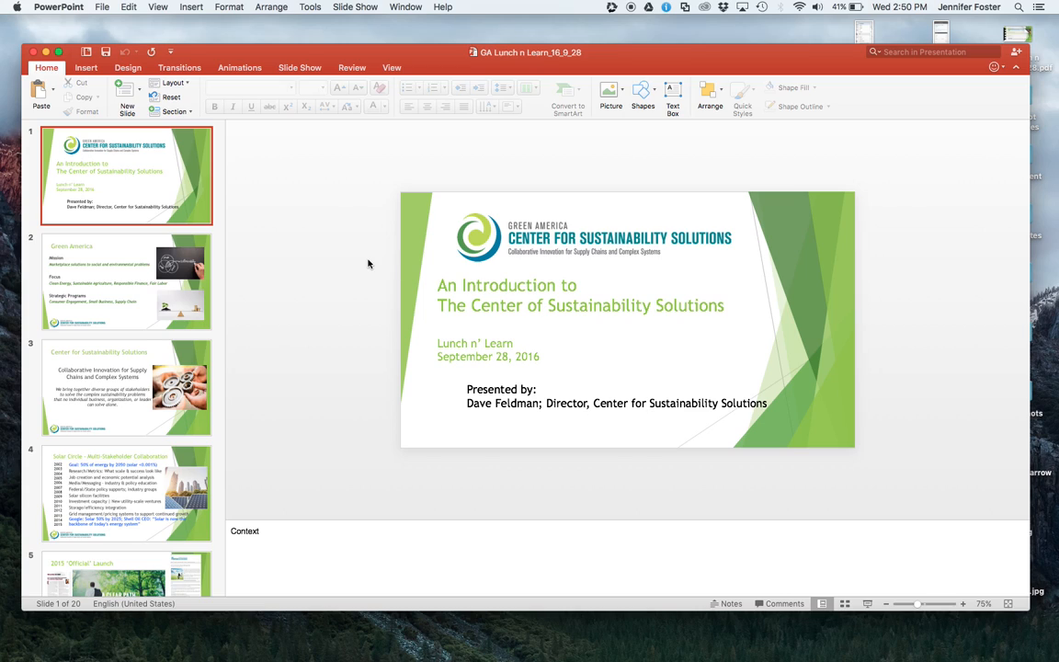
mouse_move(346, 258)
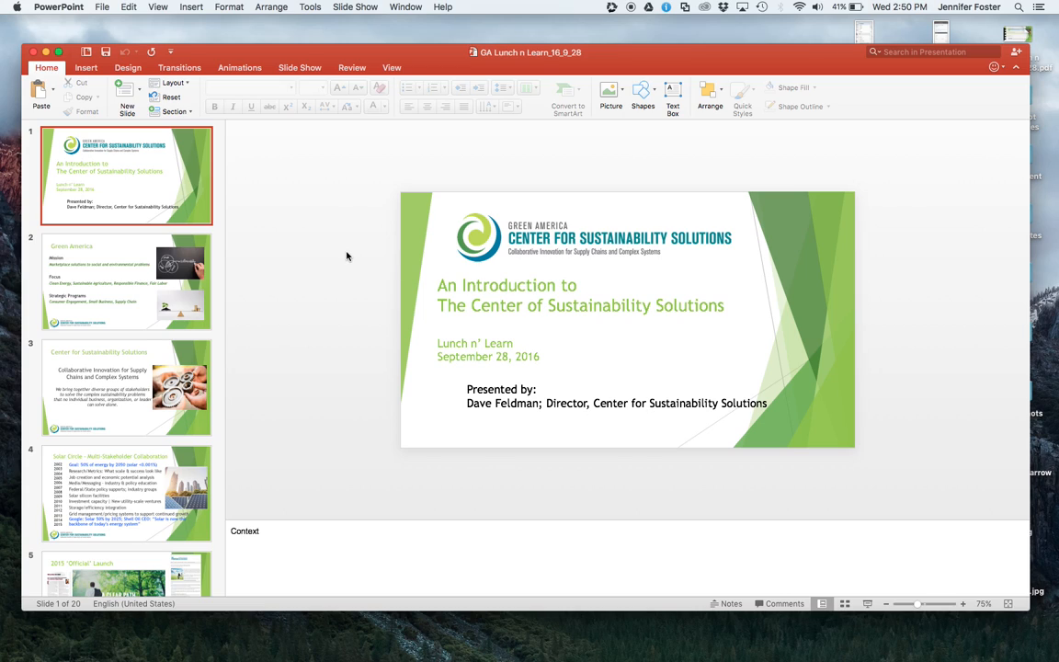
mouse_move(155, 283)
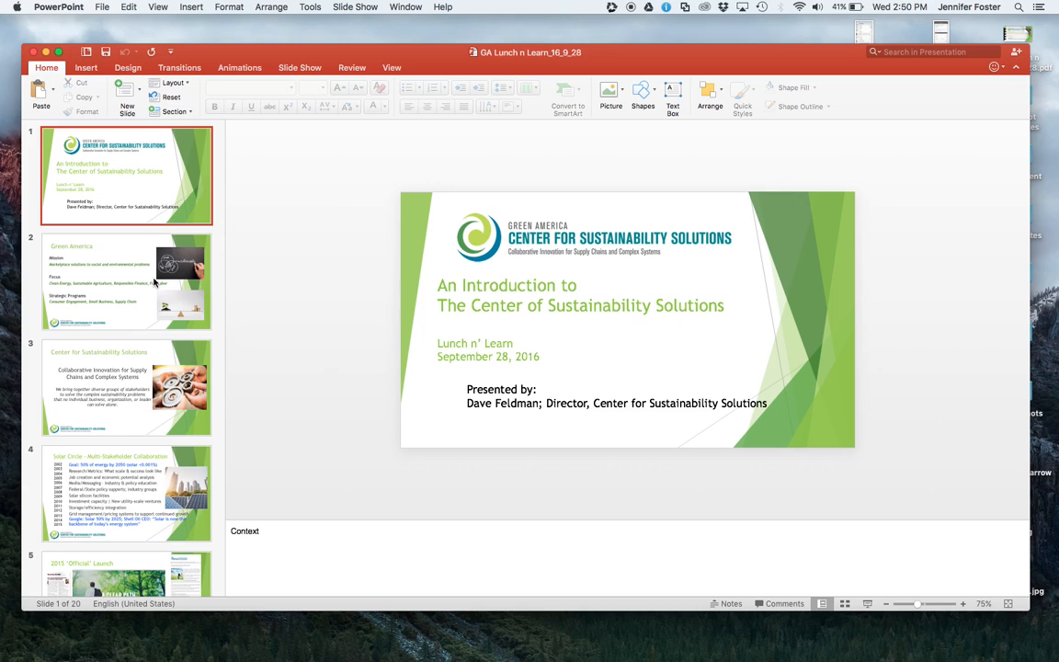
Compress the top Green America picture at High Fidelity, selected picture only, deleting cropped areas
left_click(125, 283)
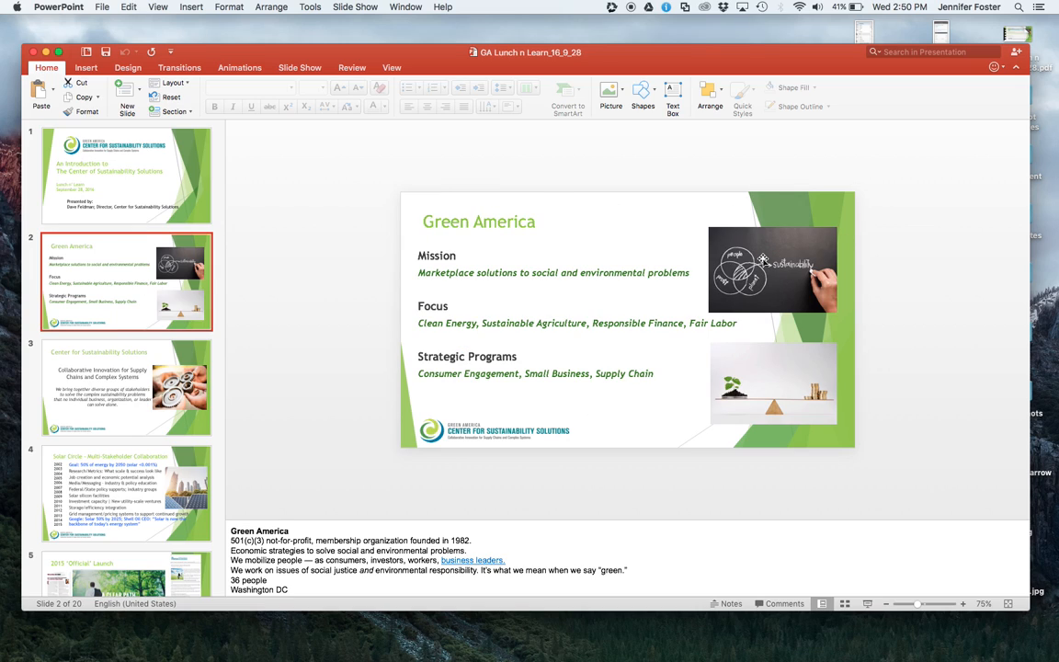
left_click(770, 266)
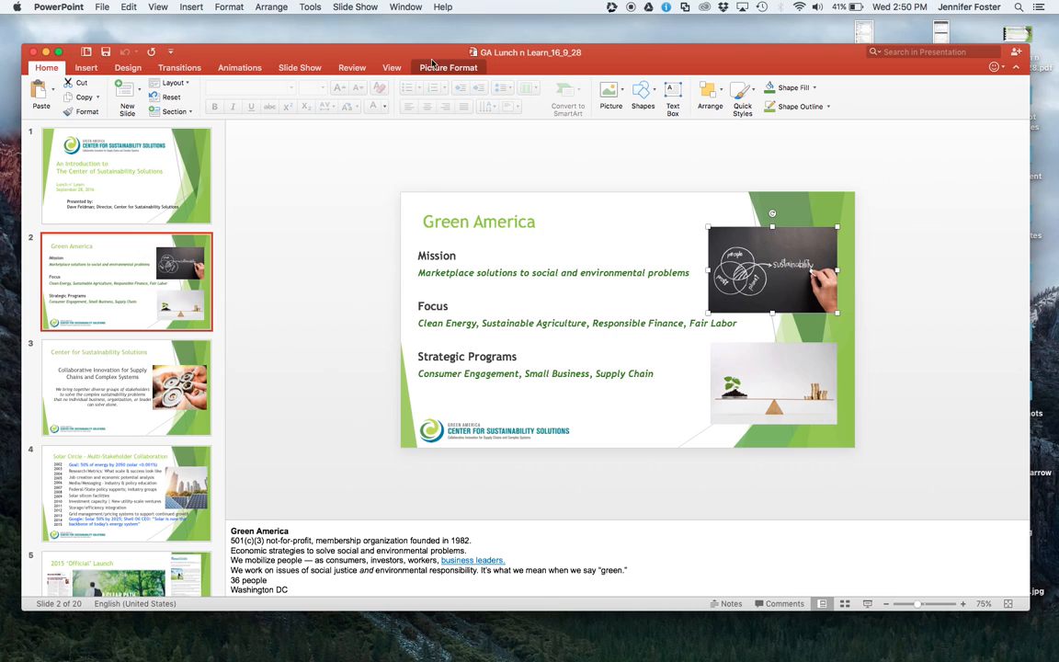
left_click(448, 66)
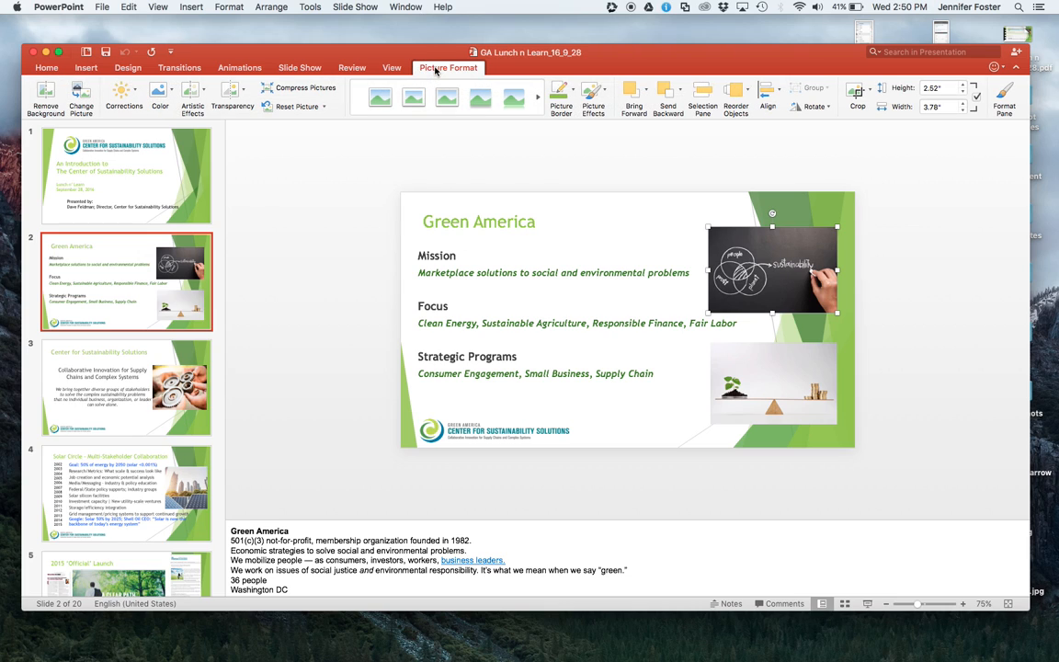
left_click(297, 88)
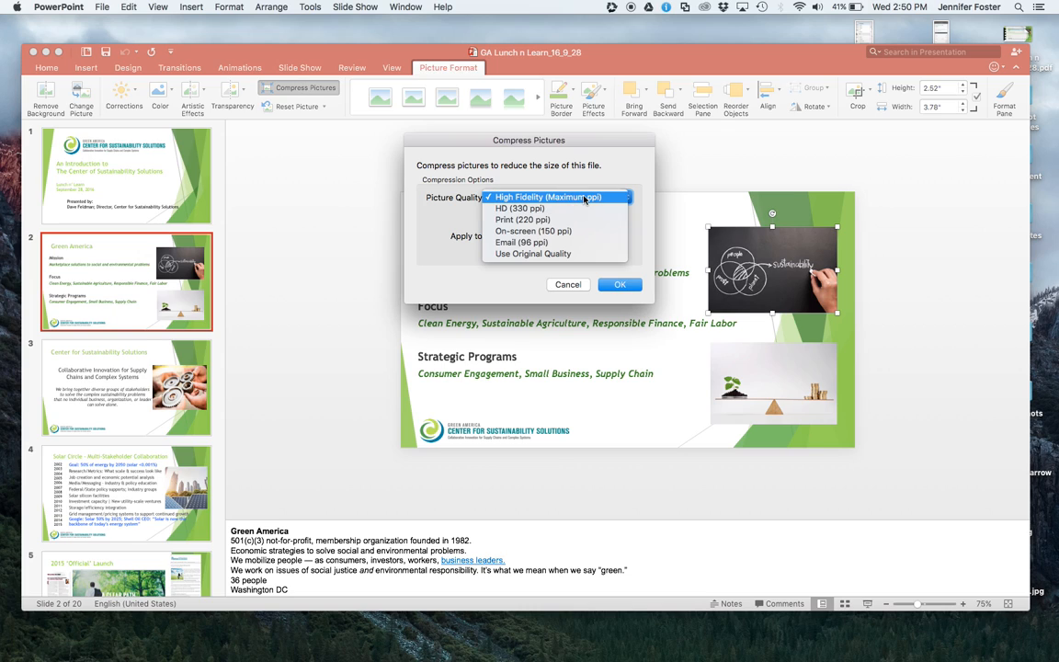
mouse_move(570, 201)
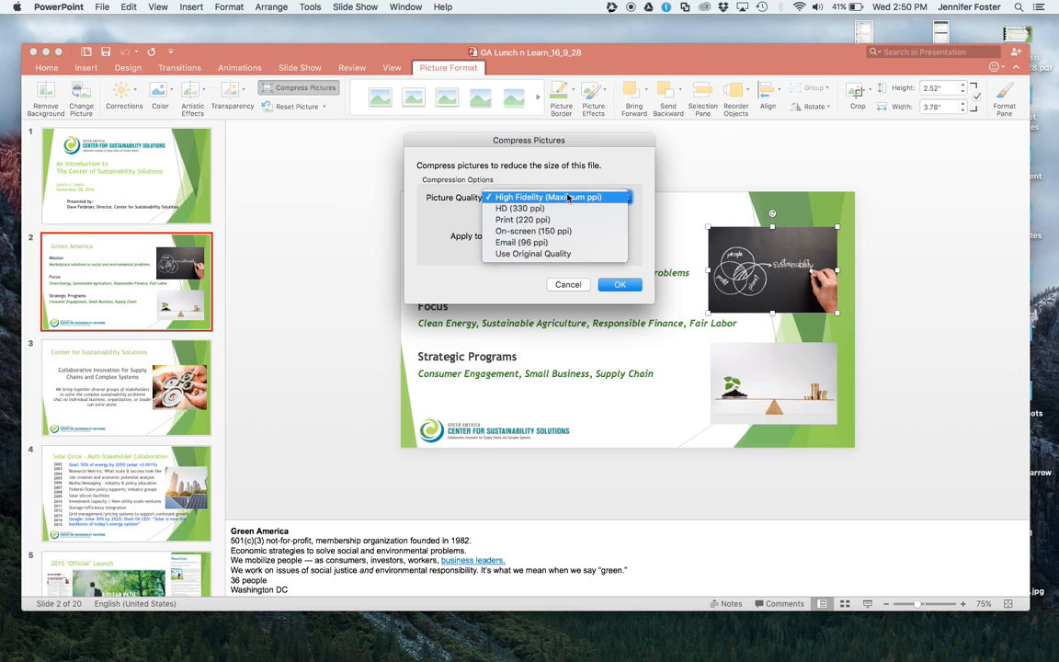
left_click(548, 196)
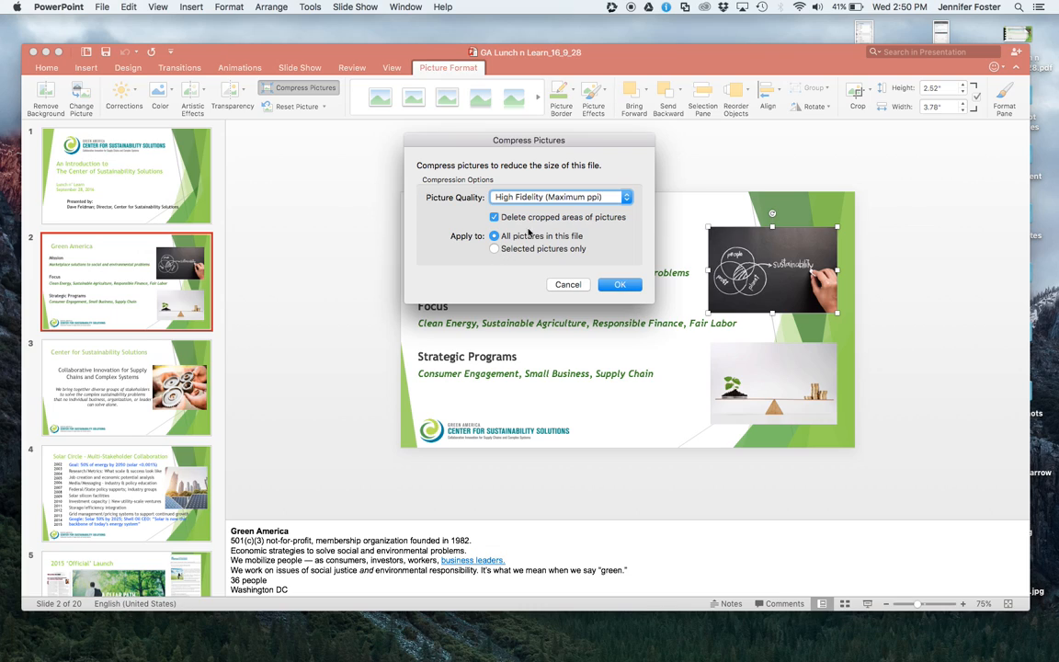
left_click(495, 248)
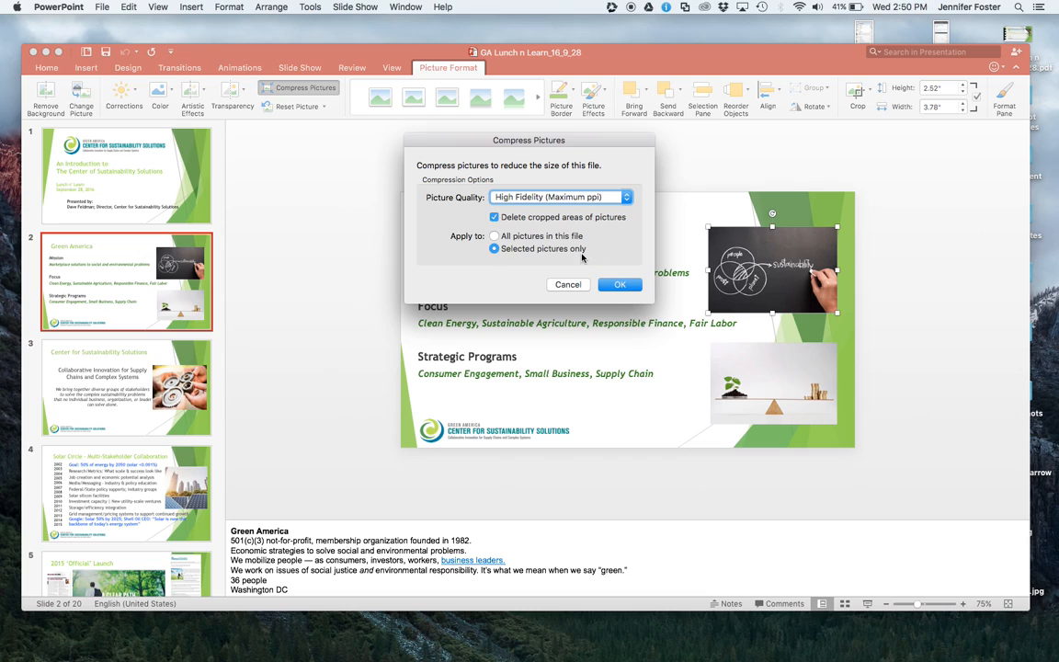
mouse_move(610, 309)
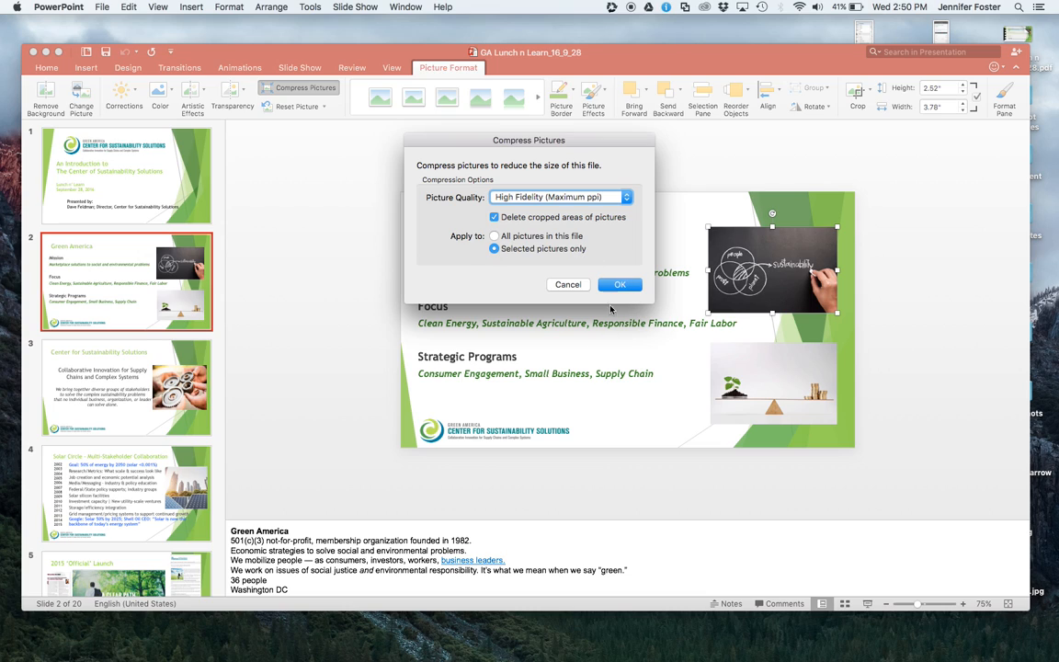
left_click(619, 283)
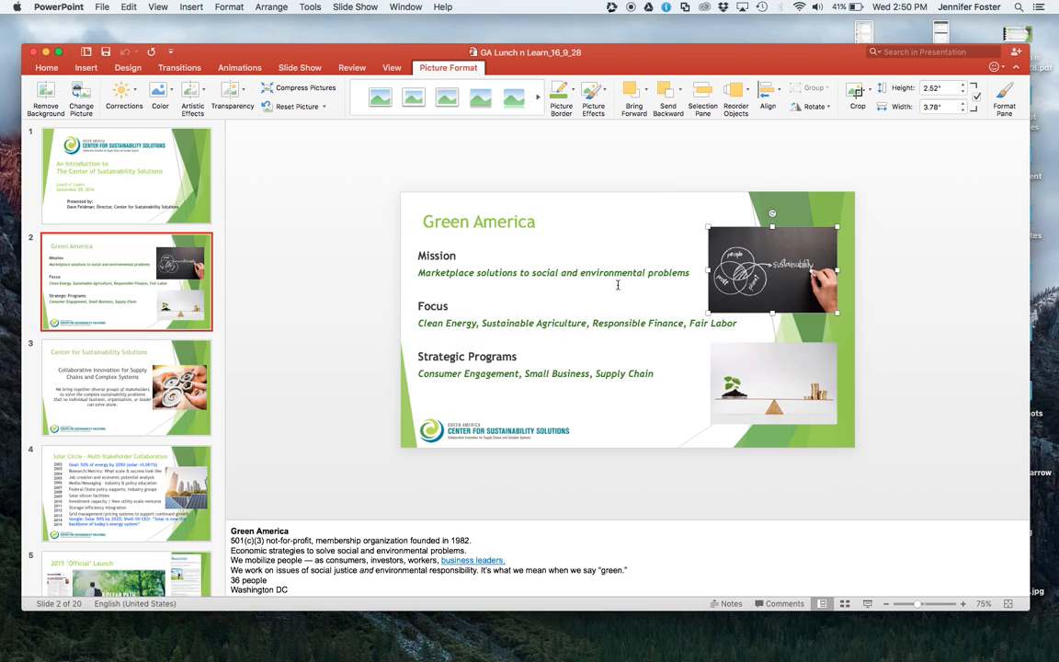
left_click(125, 175)
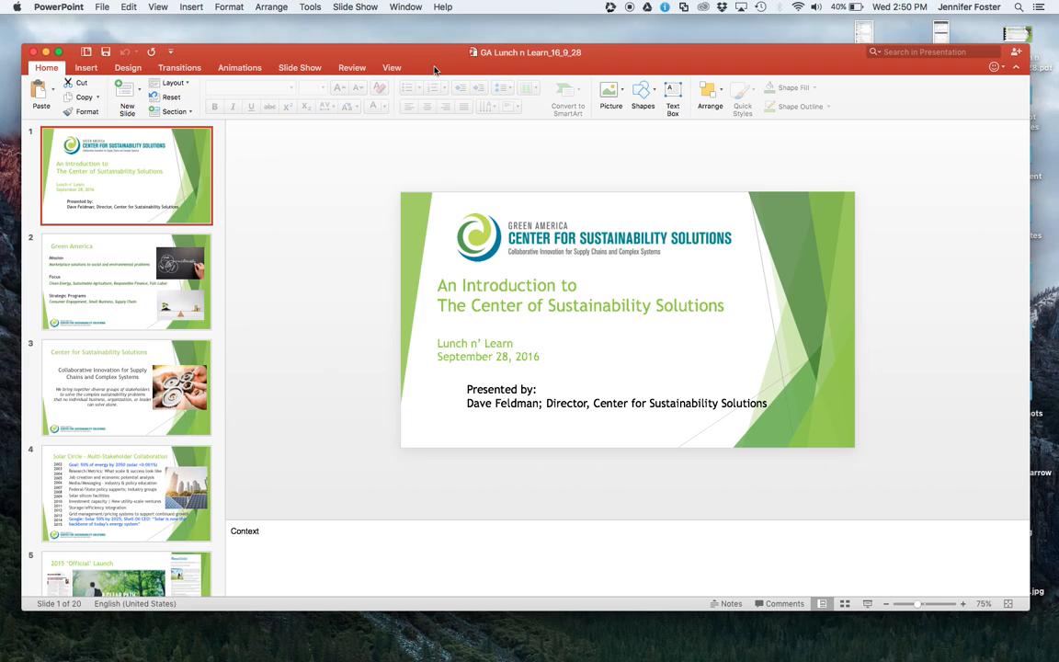
mouse_move(136, 200)
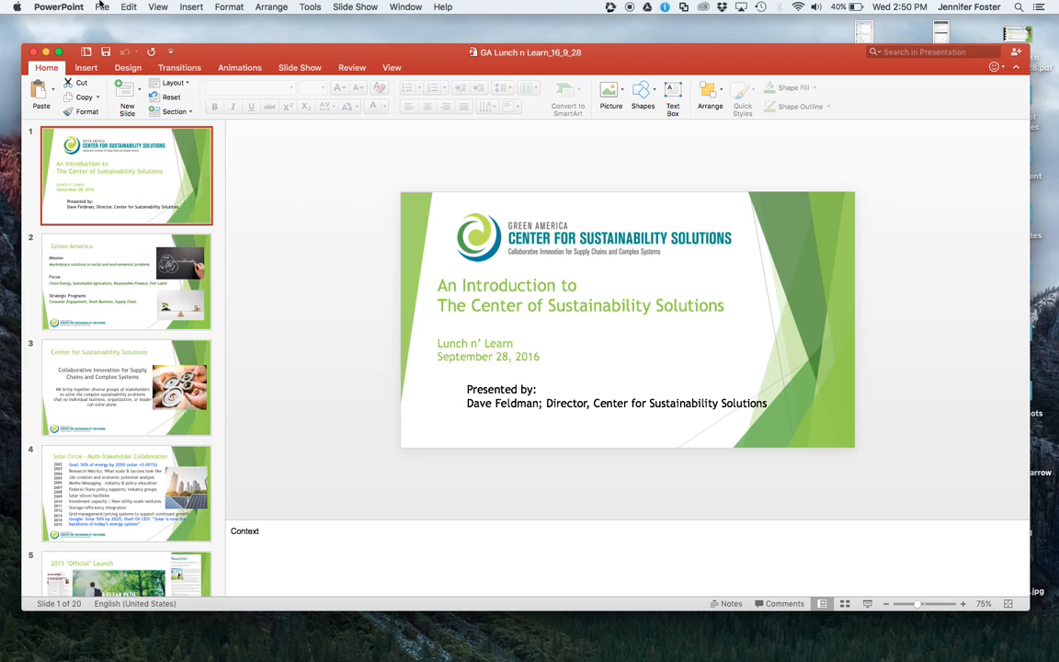
Compress all pictures in the file at High Fidelity via File > Compress Pictures, deleting cropped areas
left_click(103, 7)
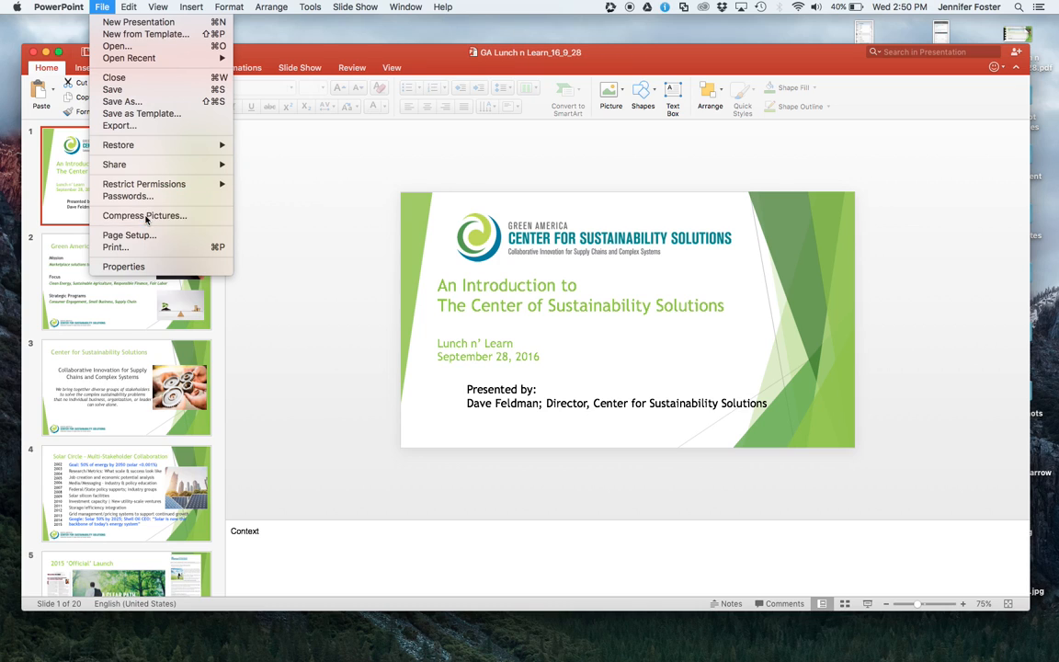
left_click(143, 216)
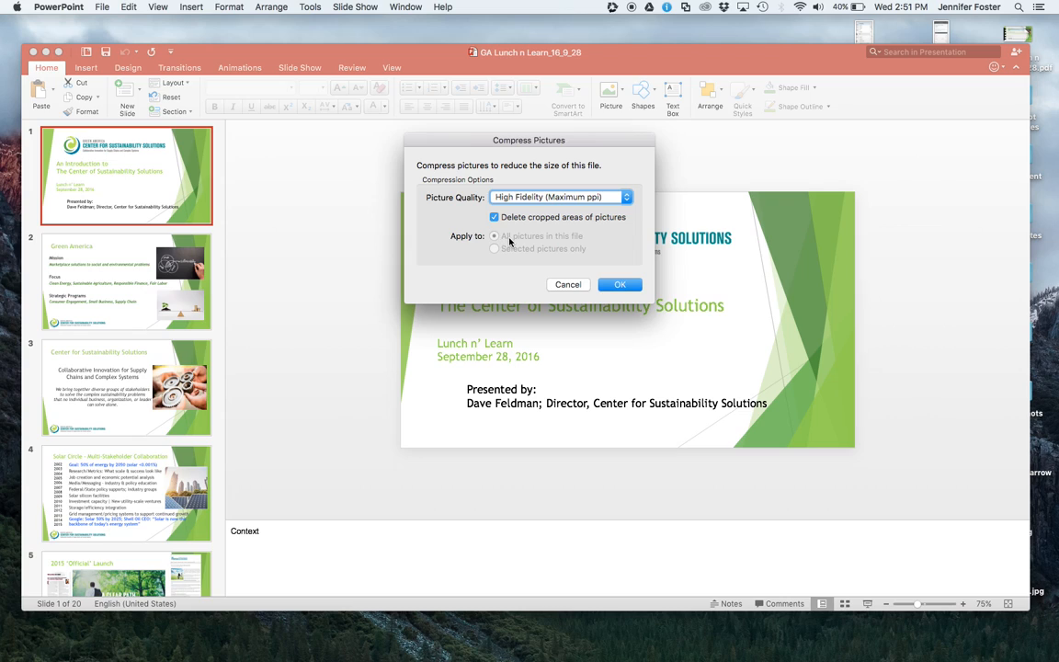
mouse_move(600, 237)
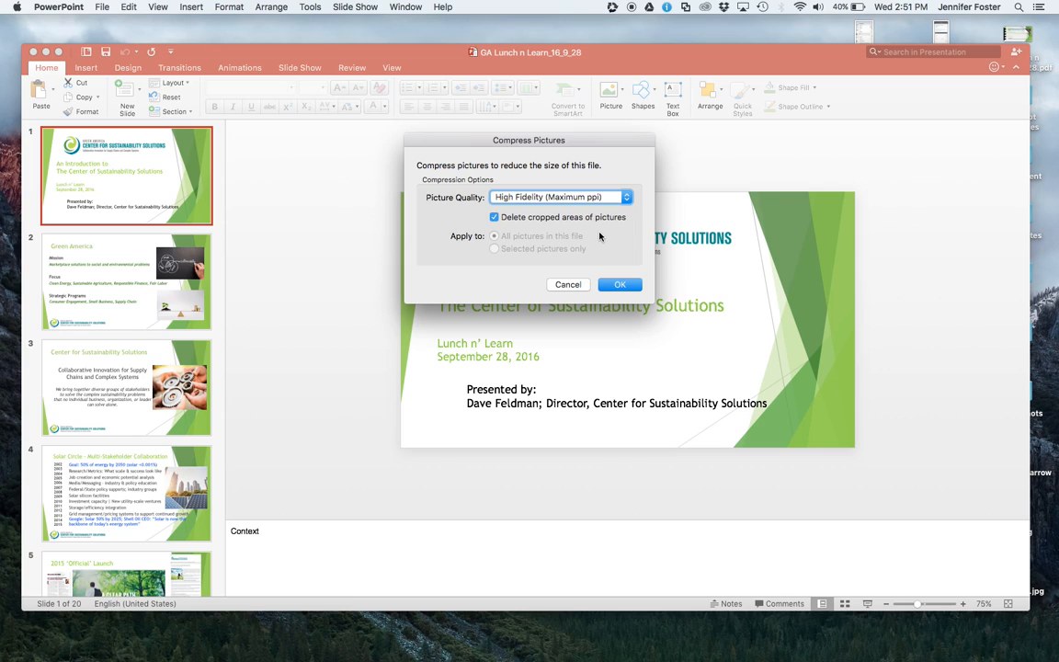
left_click(620, 283)
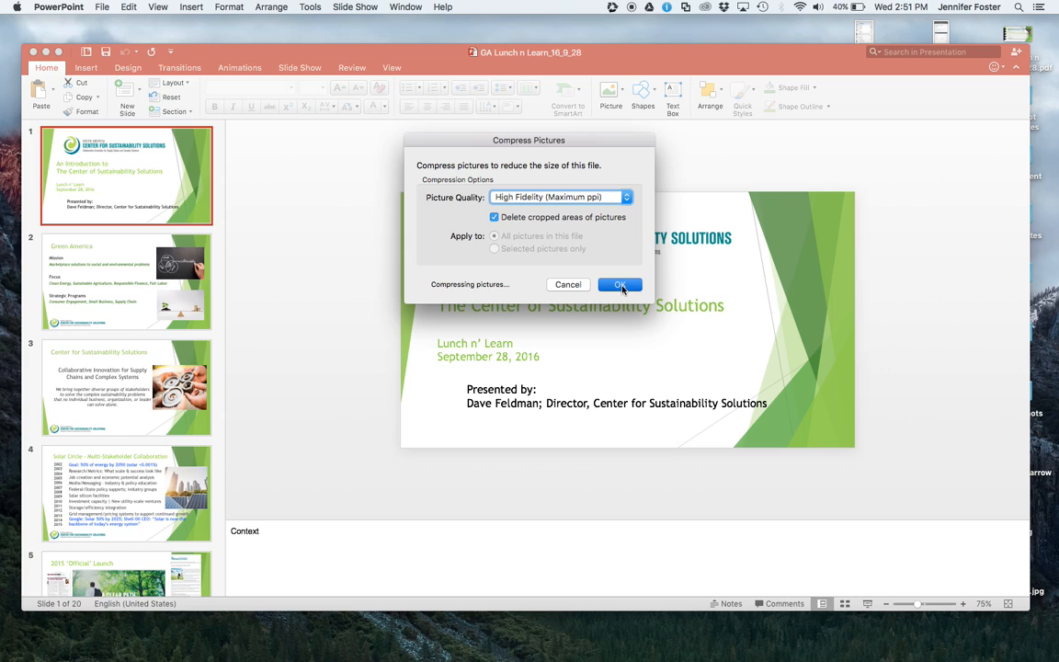
left_click(619, 283)
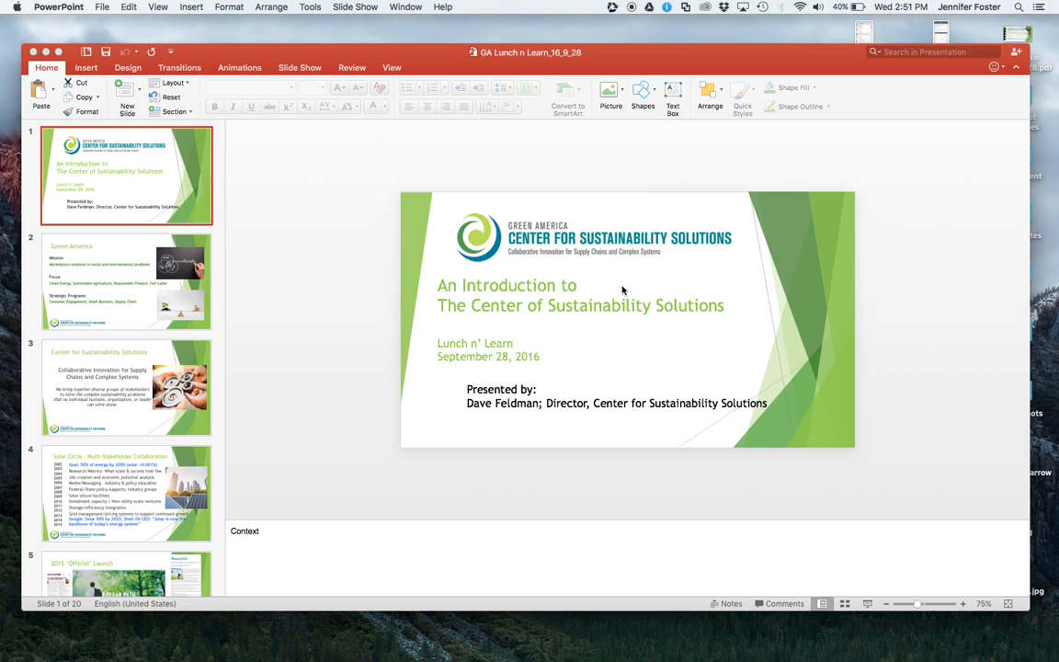
left_click(101, 8)
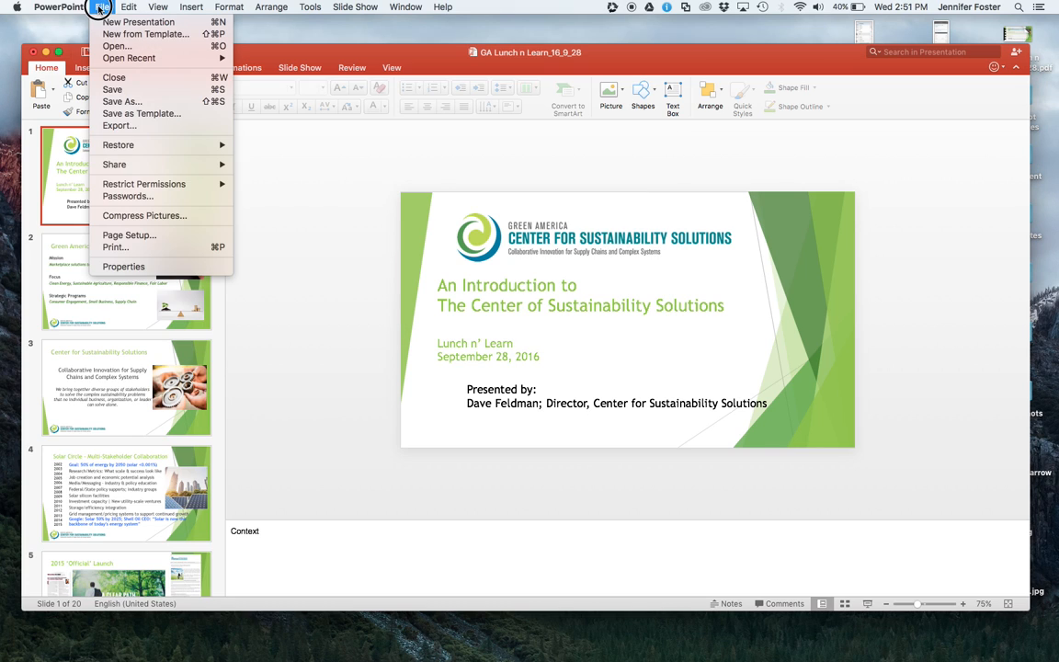
left_click(123, 267)
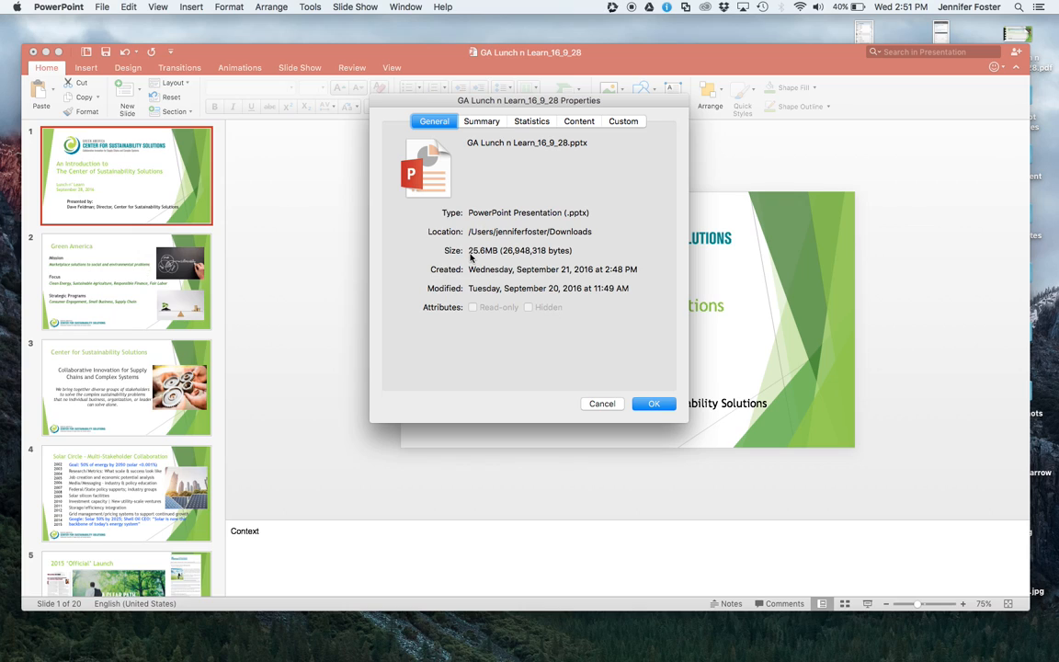
mouse_move(685, 380)
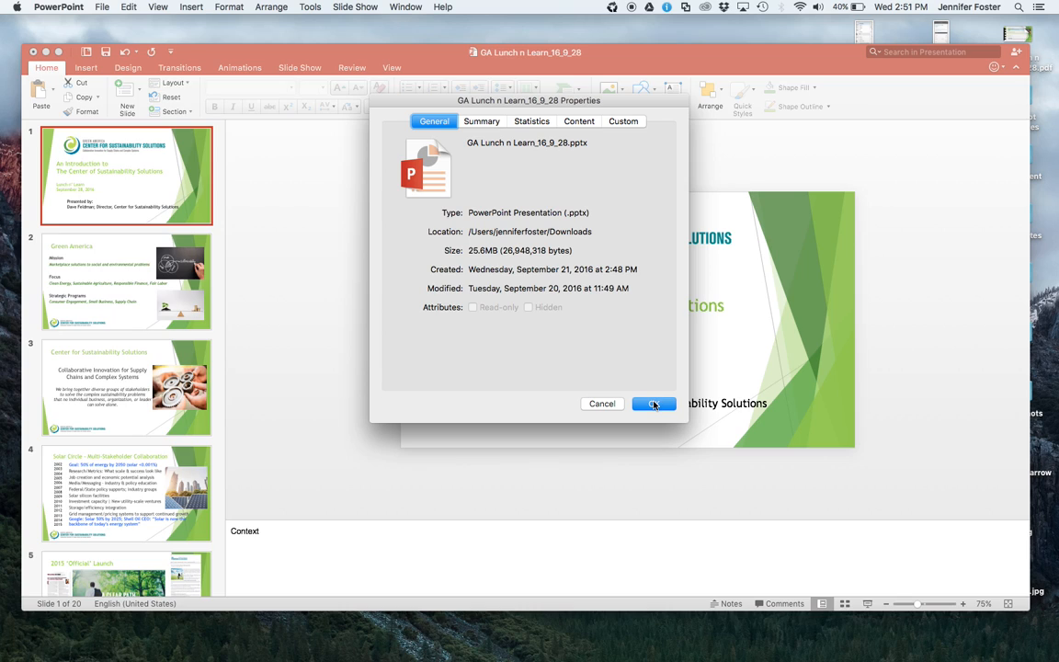
left_click(654, 405)
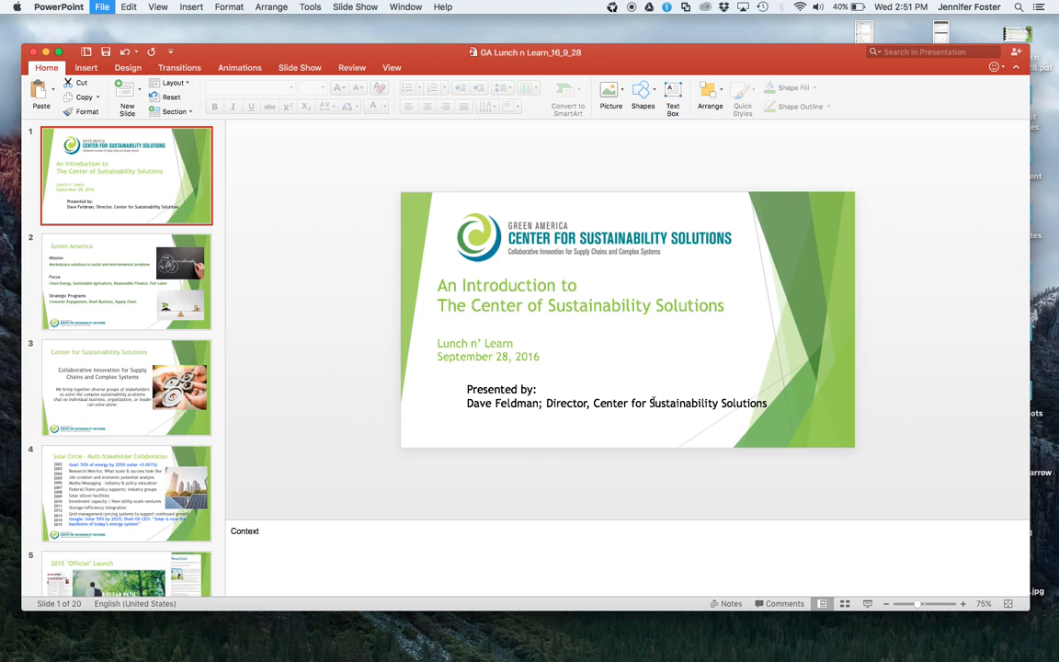
left_click(101, 8)
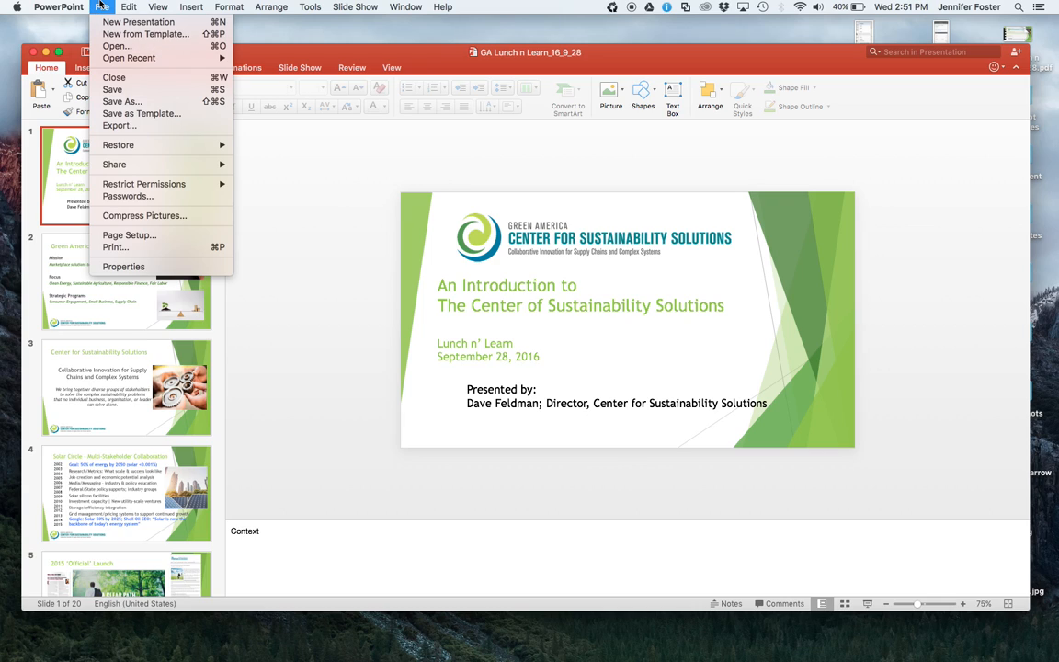
mouse_move(129, 235)
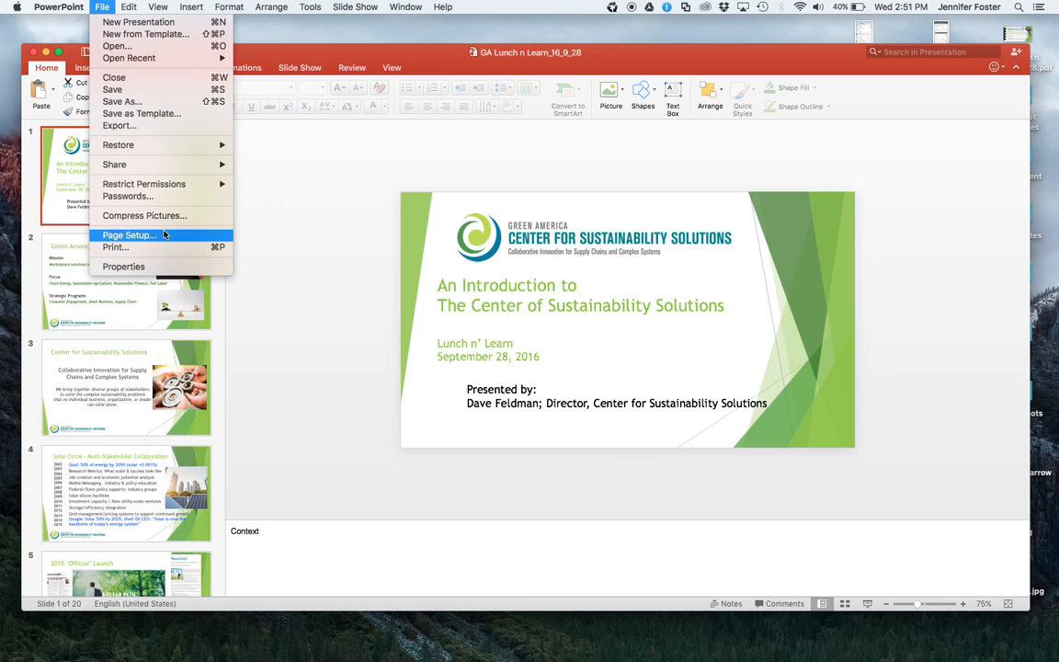
mouse_move(156, 267)
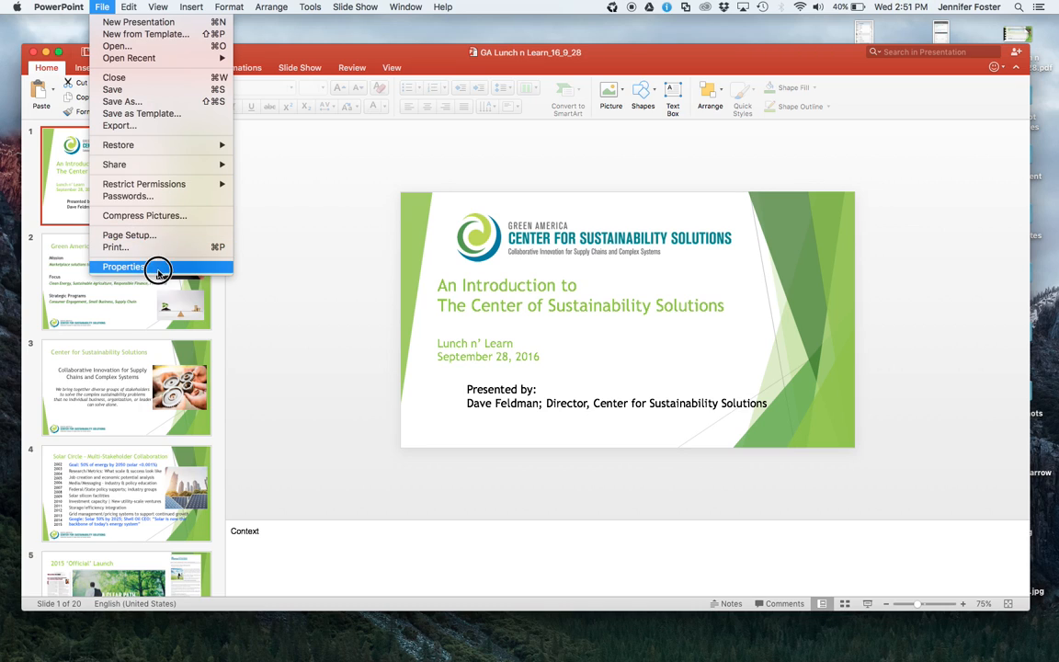
left_click(125, 267)
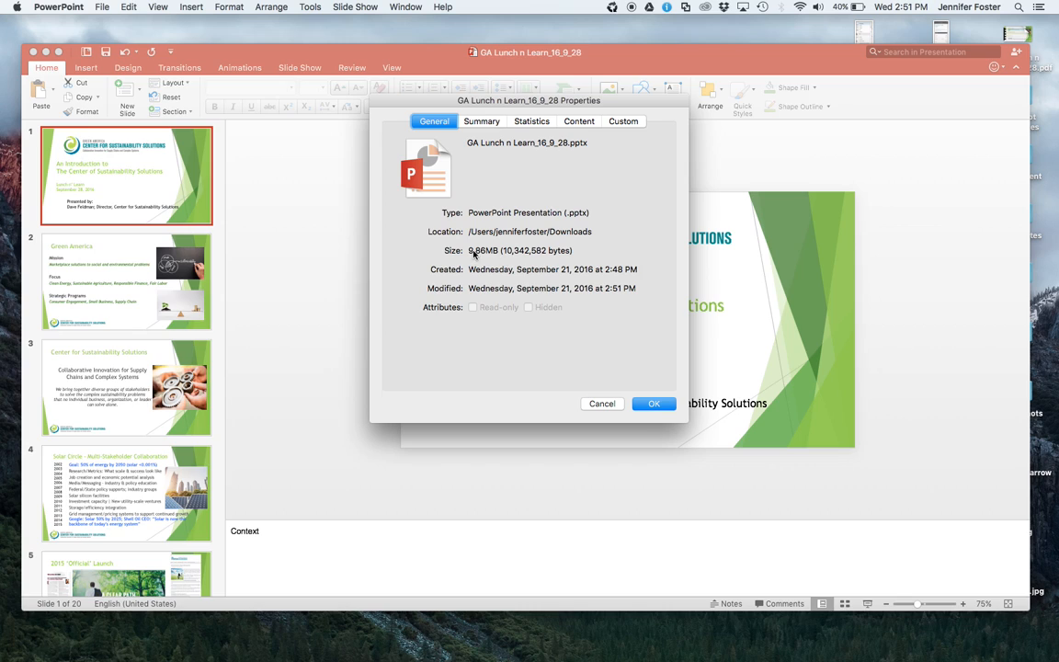
mouse_move(612, 367)
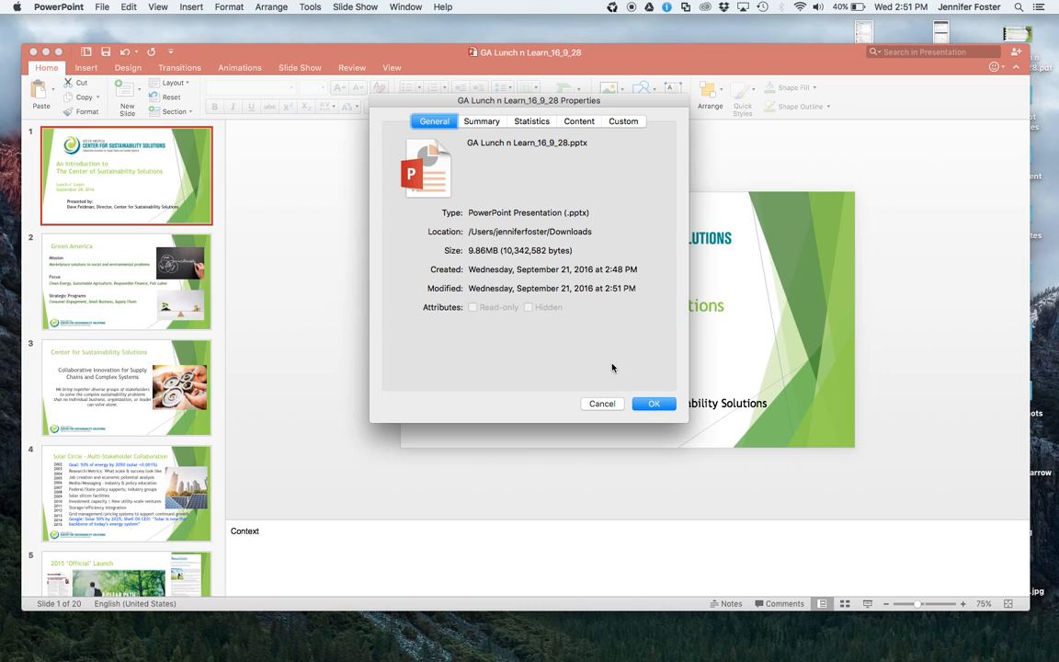
left_click(654, 402)
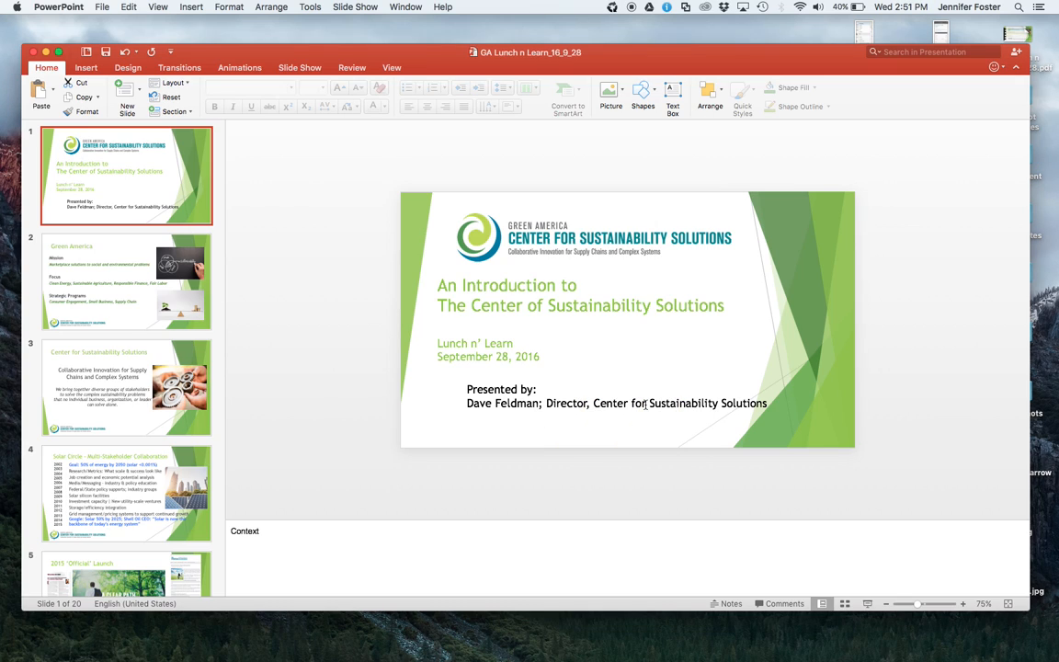